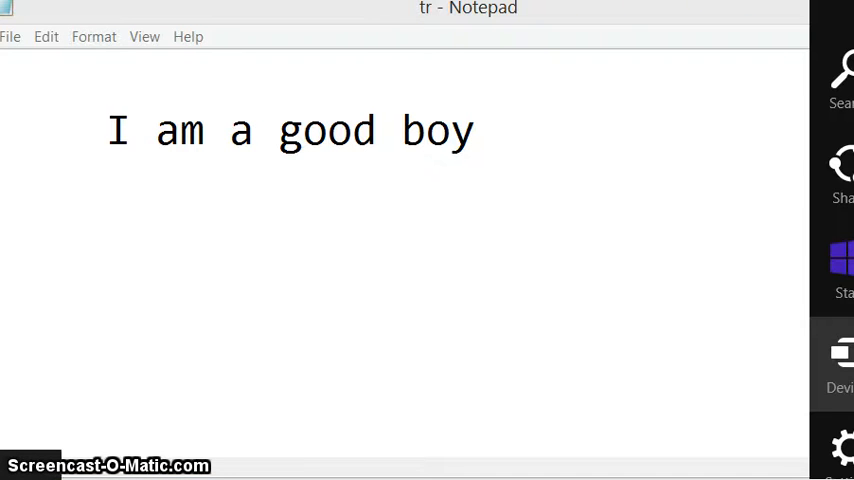
Open Control Panel from the Windows 8 Settings charm.
{"action": "left_click", "coordinate": [843, 445]}
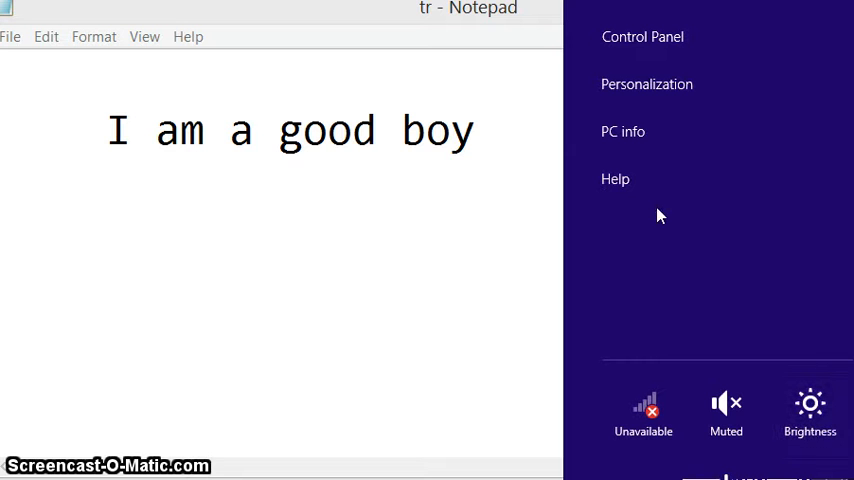
{"action": "left_click", "coordinate": [642, 36]}
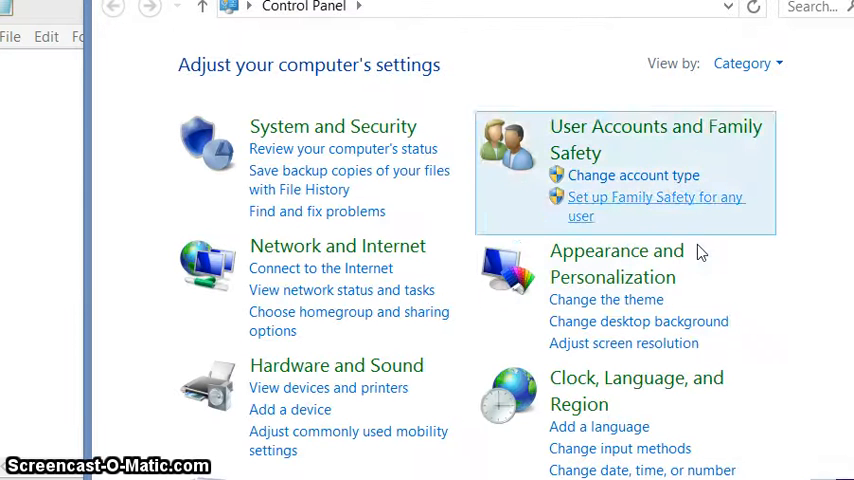
Go to Ease of Access and open the Speech Recognition page.
{"action": "scroll", "scroll_direction": "down", "scroll_amount": 3}
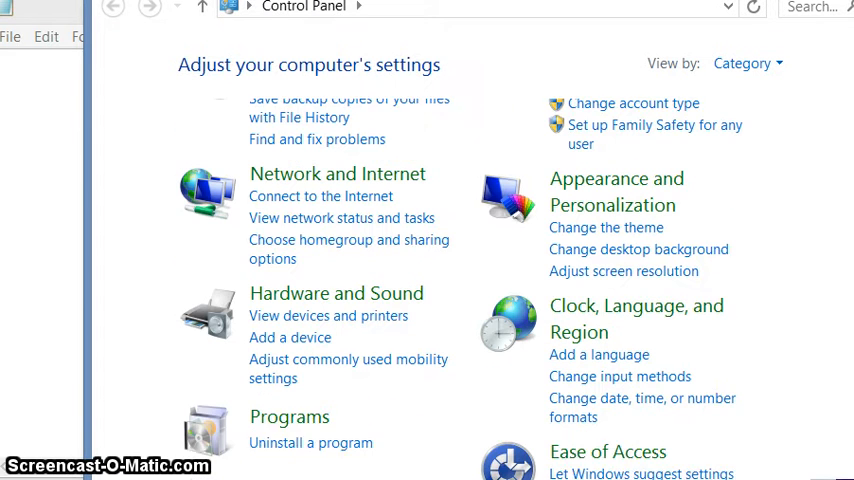
{"action": "scroll", "scroll_direction": "down", "scroll_amount": 3}
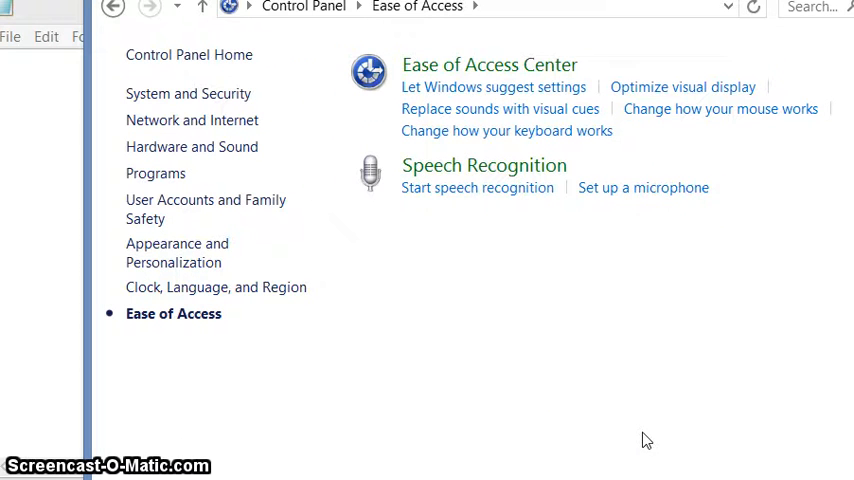
{"action": "mouse_move", "coordinate": [459, 175]}
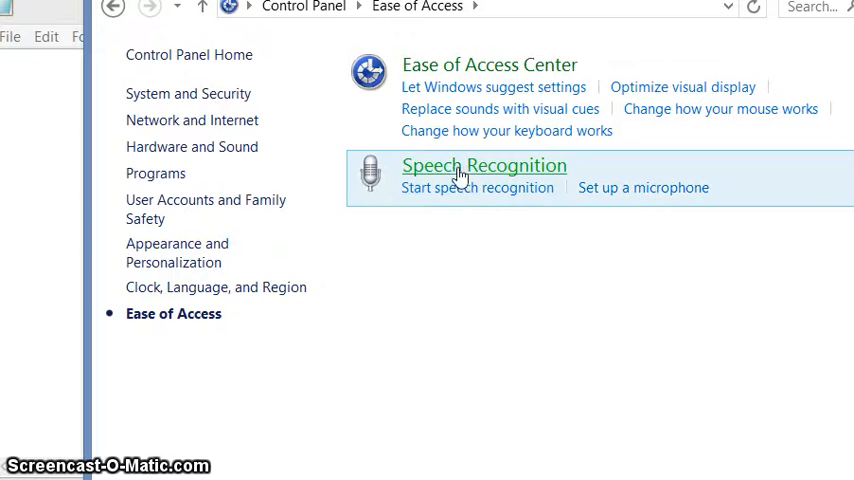
{"action": "left_click", "coordinate": [484, 165]}
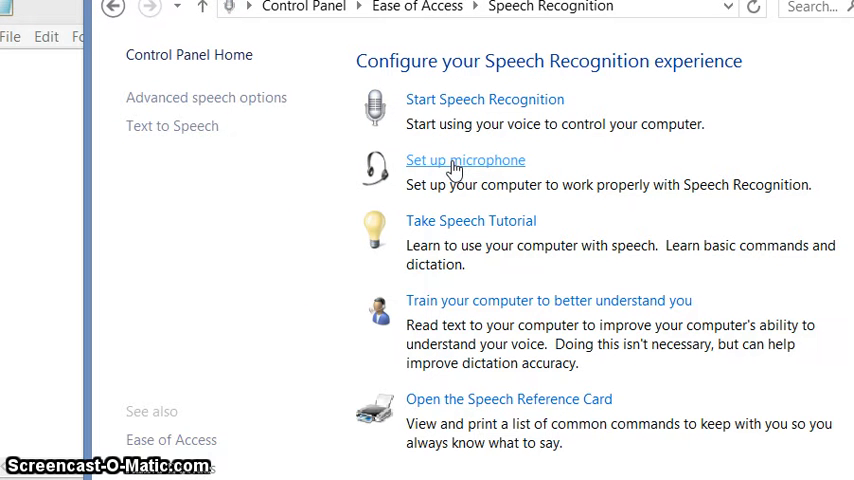
{"action": "mouse_move", "coordinate": [331, 126]}
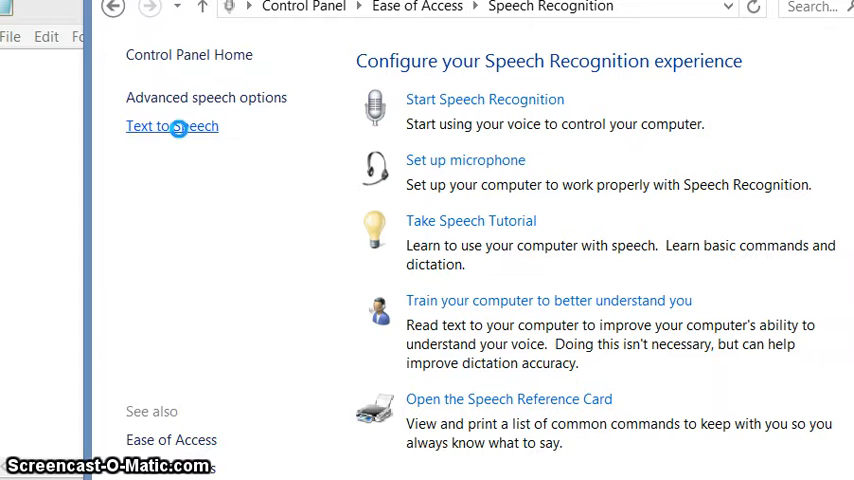
Review the Text to Speech voice and speed properties, then close the dialog.
{"action": "left_click", "coordinate": [172, 126]}
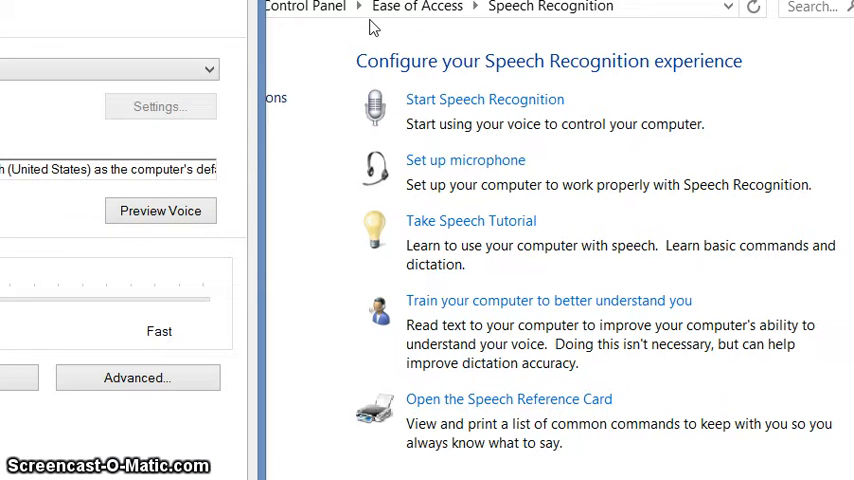
{"action": "mouse_move", "coordinate": [425, 202]}
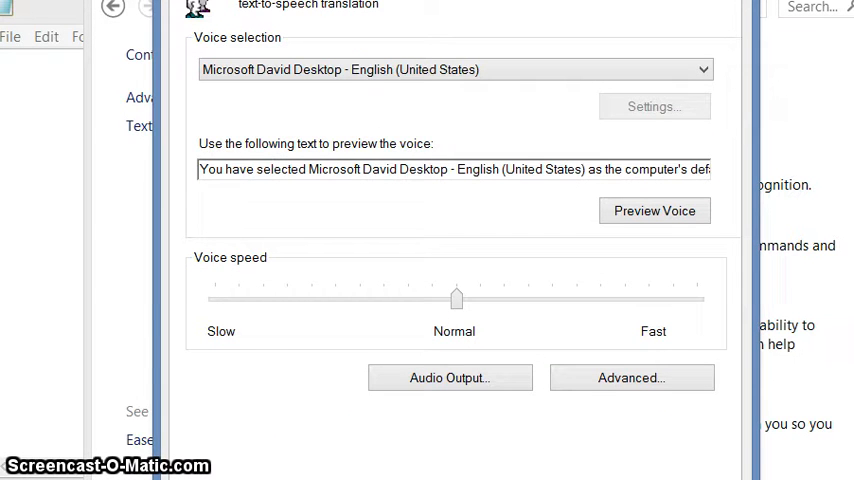
{"action": "left_click", "coordinate": [112, 8]}
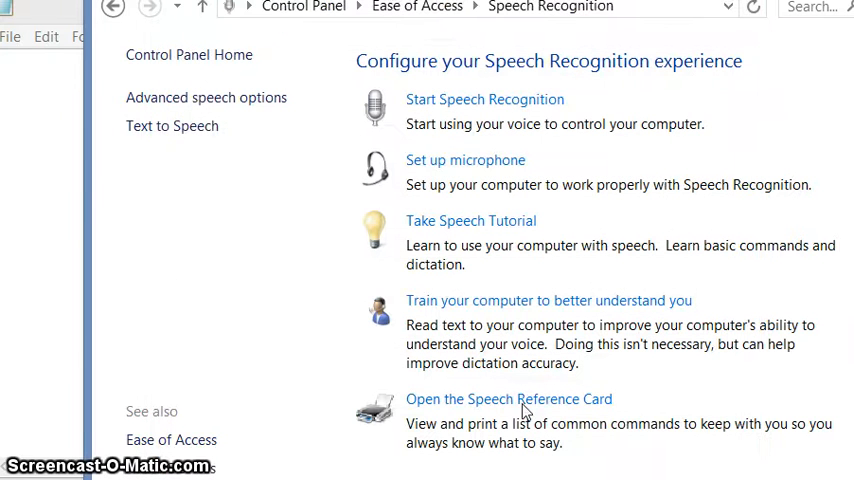
{"action": "mouse_move", "coordinate": [525, 410]}
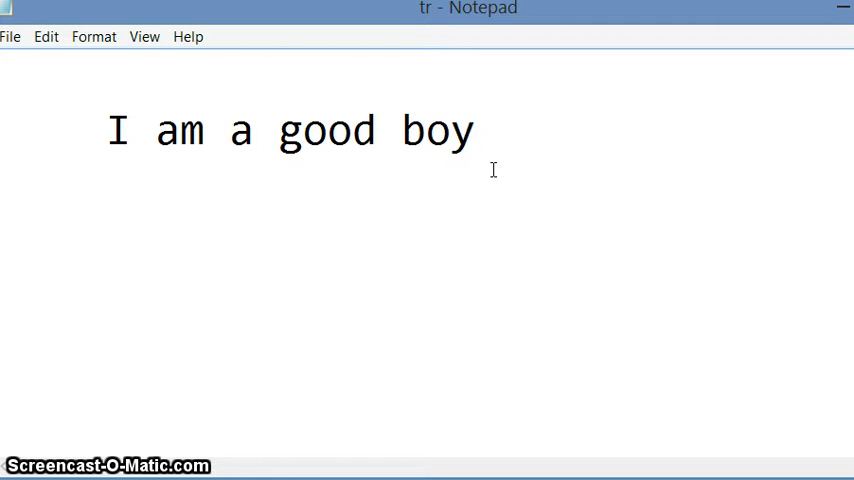
{"action": "left_click", "coordinate": [483, 130]}
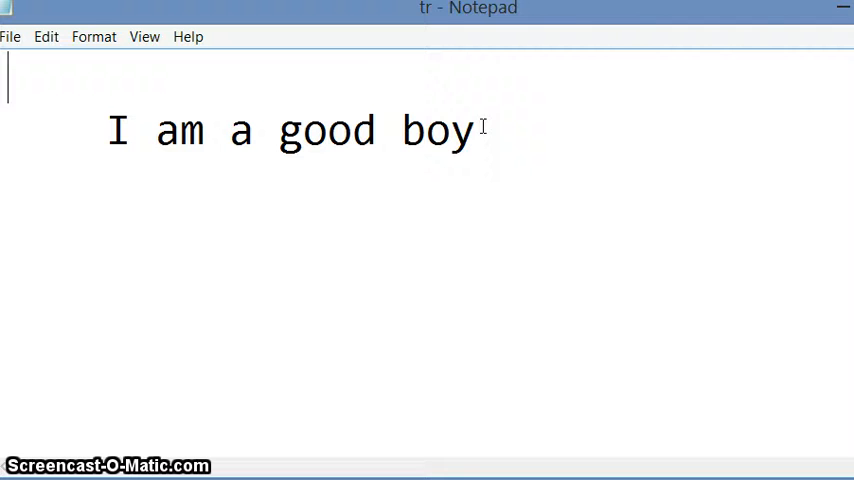
{"action": "mouse_move", "coordinate": [403, 167]}
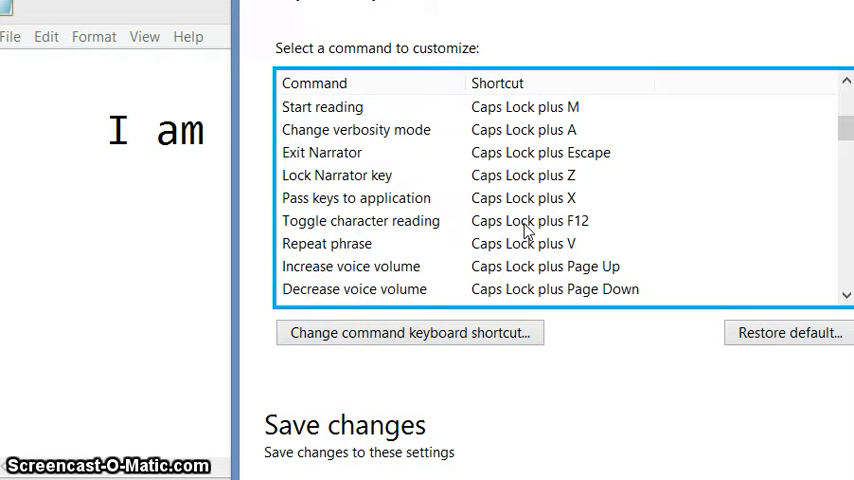
Select 'Read text from start to cursor' in Narrator's command list.
{"action": "scroll", "scroll_direction": "down", "scroll_amount": 3}
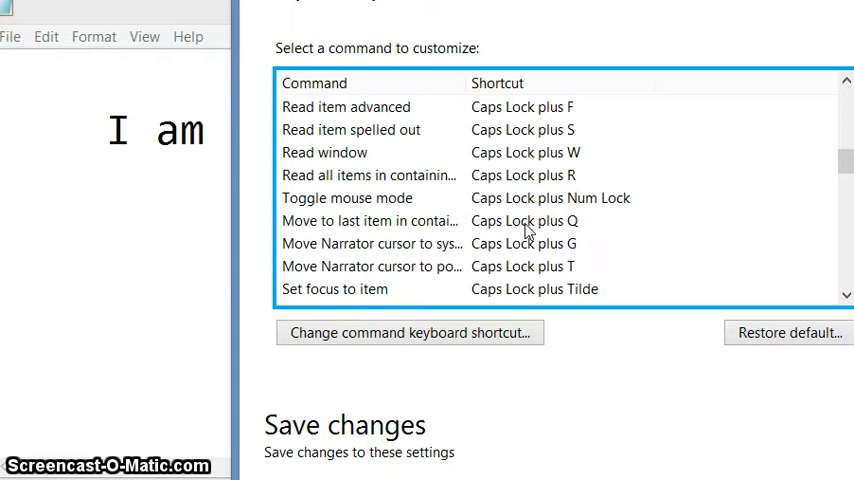
{"action": "scroll", "scroll_direction": "down", "scroll_amount": 3}
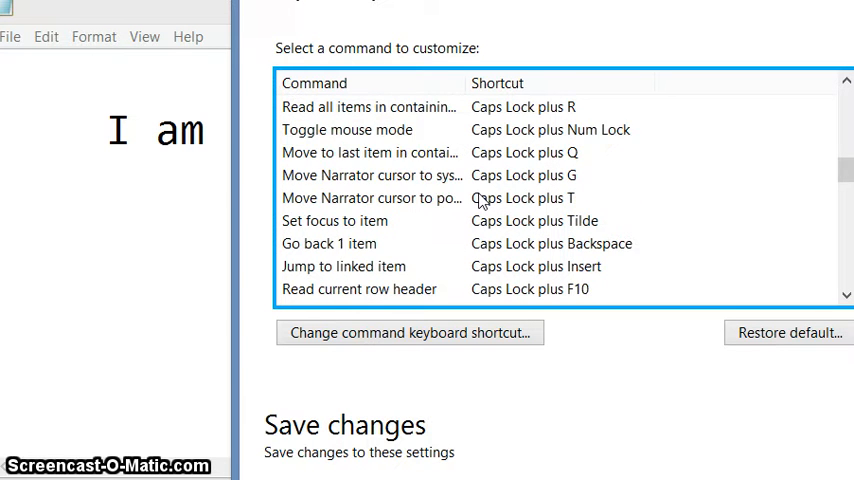
{"action": "scroll", "scroll_direction": "down", "scroll_amount": 3}
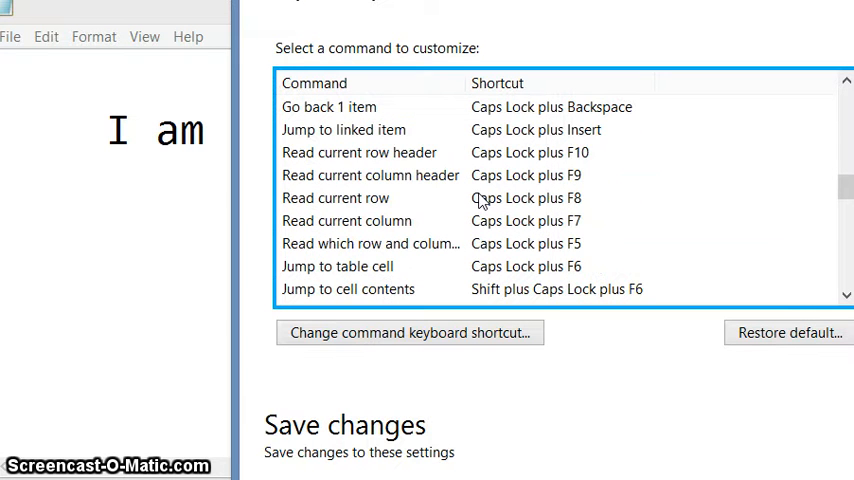
{"action": "scroll", "scroll_direction": "down", "scroll_amount": 3}
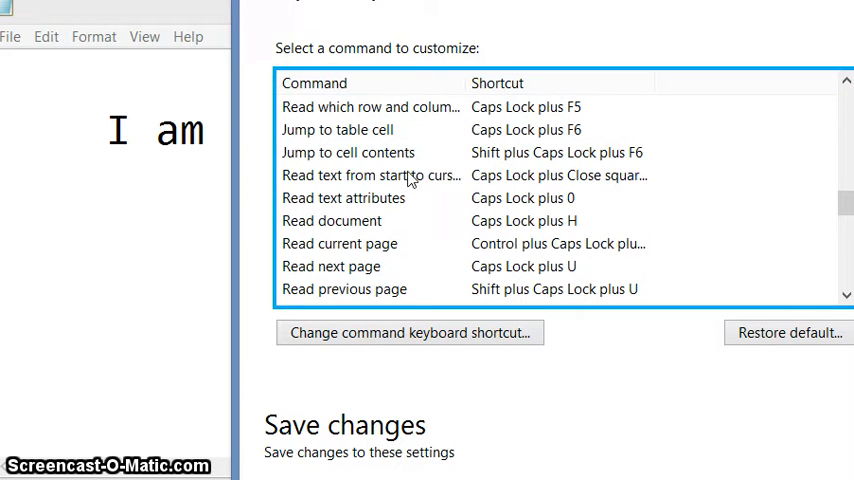
{"action": "left_click", "coordinate": [371, 175]}
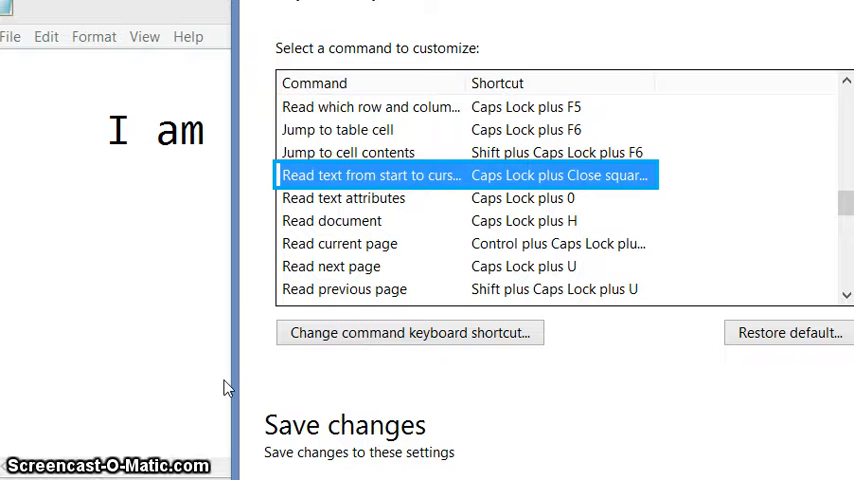
{"action": "mouse_move", "coordinate": [525, 181]}
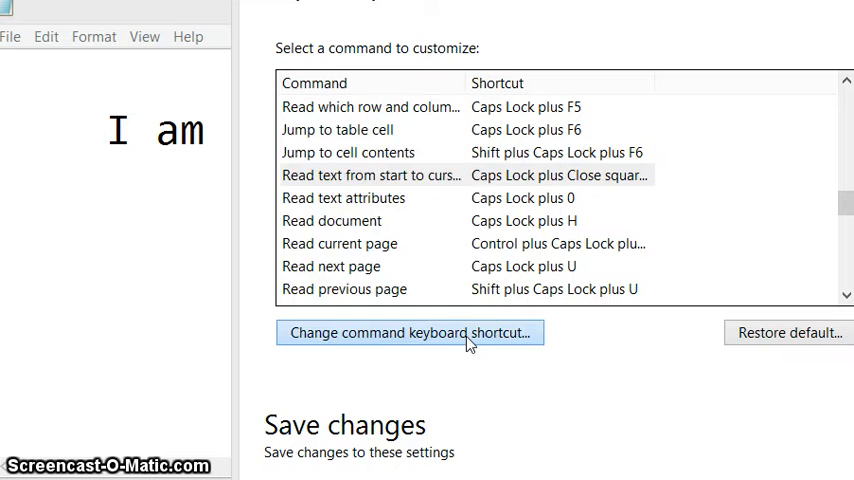
Start changing the keyboard shortcut for the selected Narrator command.
{"action": "left_click", "coordinate": [410, 332]}
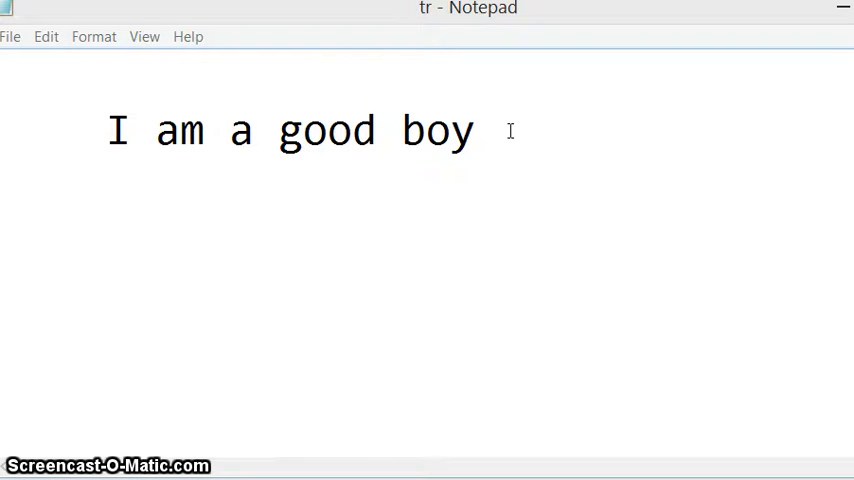
Place the Notepad cursor after 'boy' at the end of 'I am a good boy'.
{"action": "double_click", "coordinate": [117, 130]}
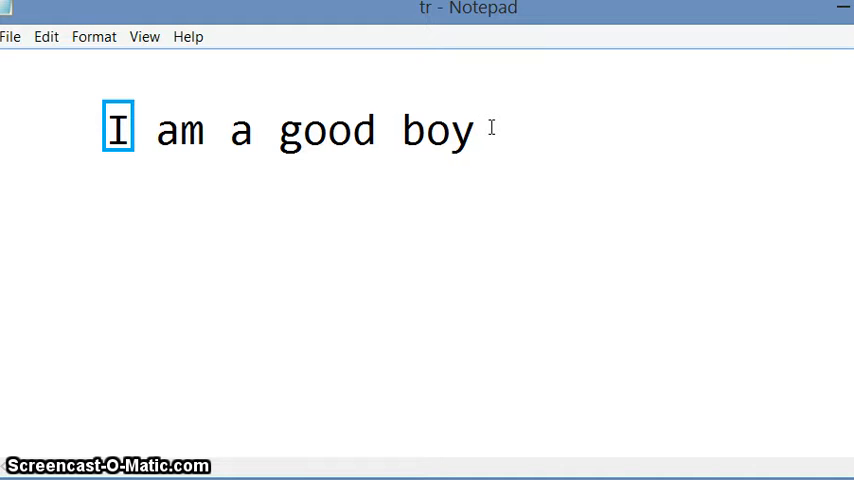
{"action": "mouse_move", "coordinate": [383, 320]}
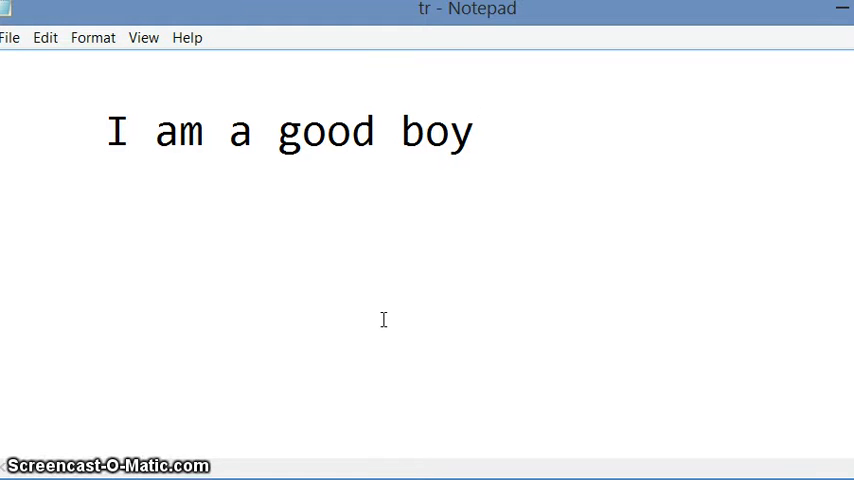
{"action": "left_click", "coordinate": [475, 131]}
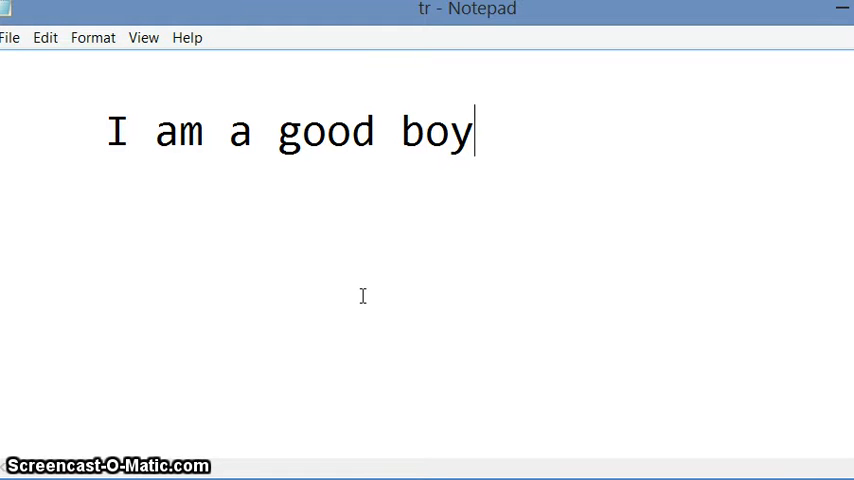